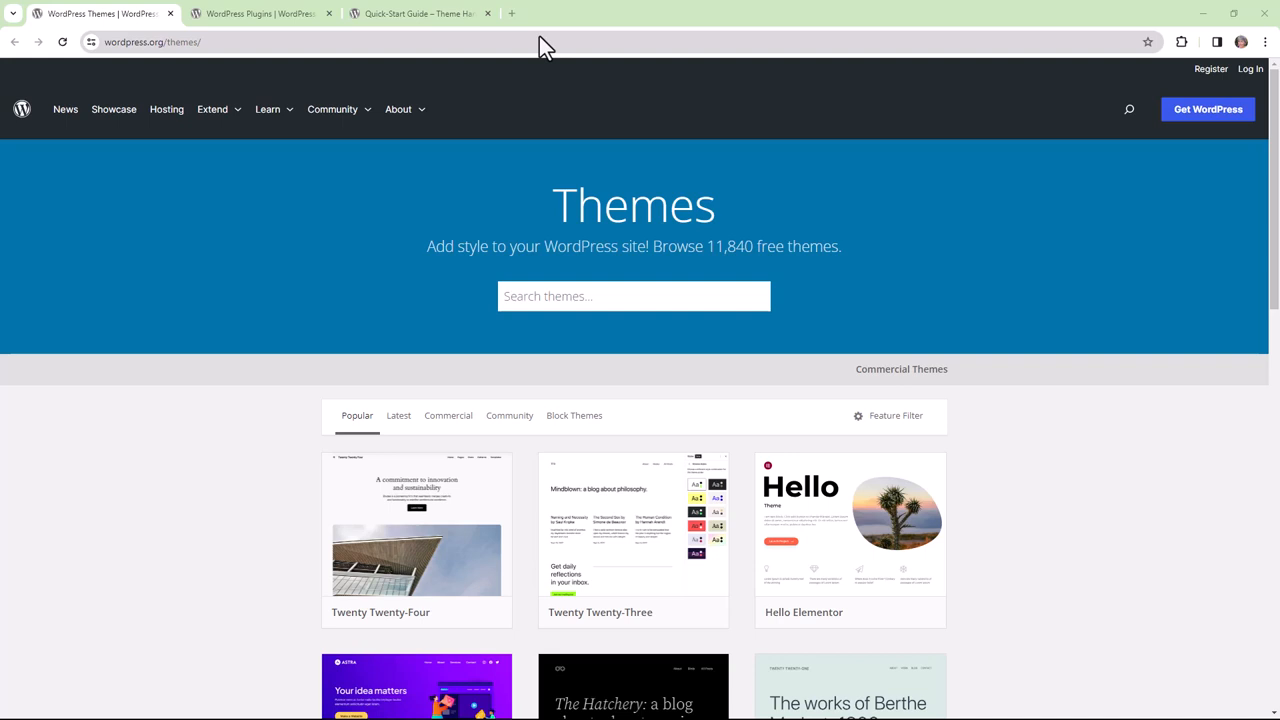
{"action": "mouse_move", "coordinate": [335, 41]}
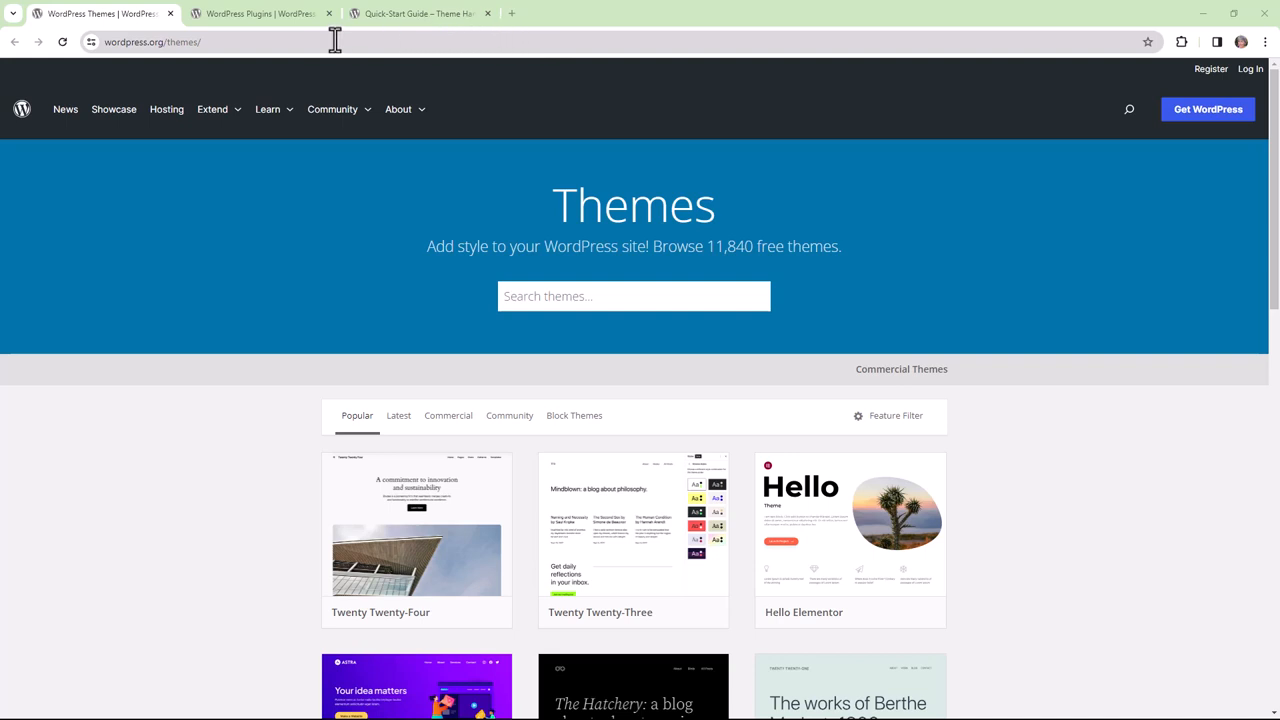
Step: Move between the plugin and theme directory tabs, then go to Google Fonts
{"action": "left_click", "coordinate": [260, 13]}
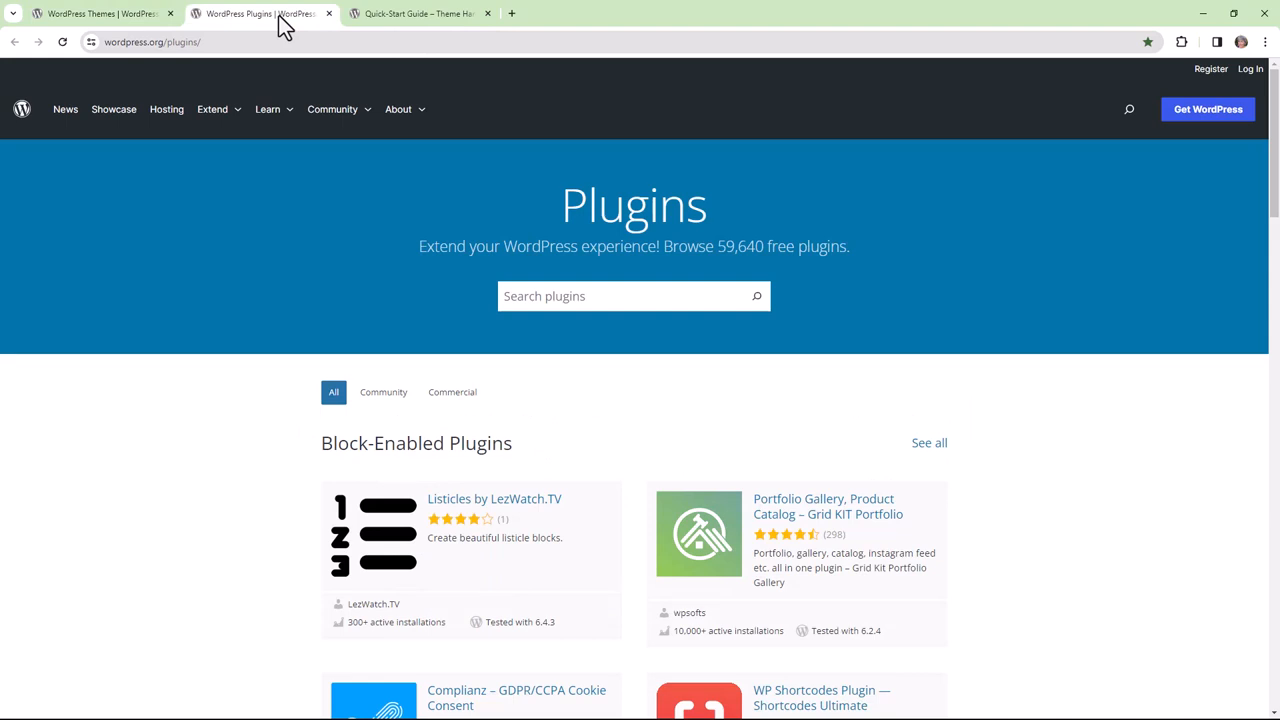
{"action": "left_click", "coordinate": [95, 13]}
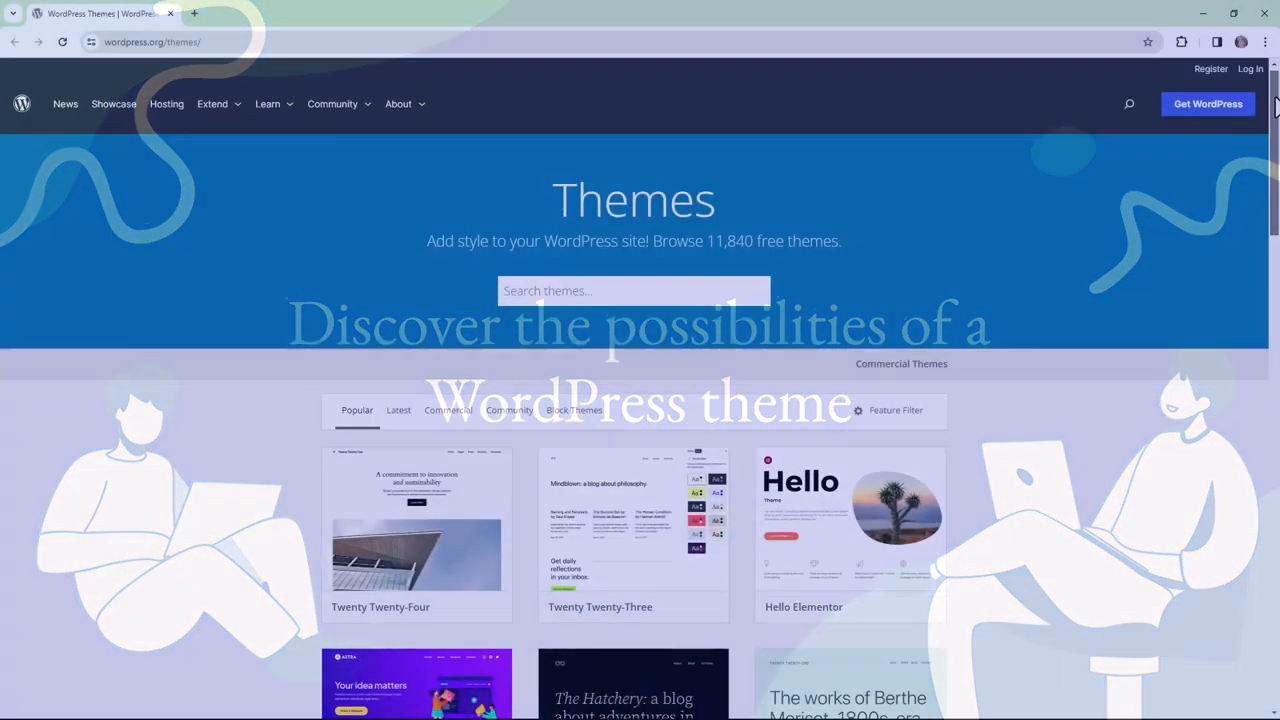
{"action": "scroll", "scroll_direction": "down", "scroll_amount": 3}
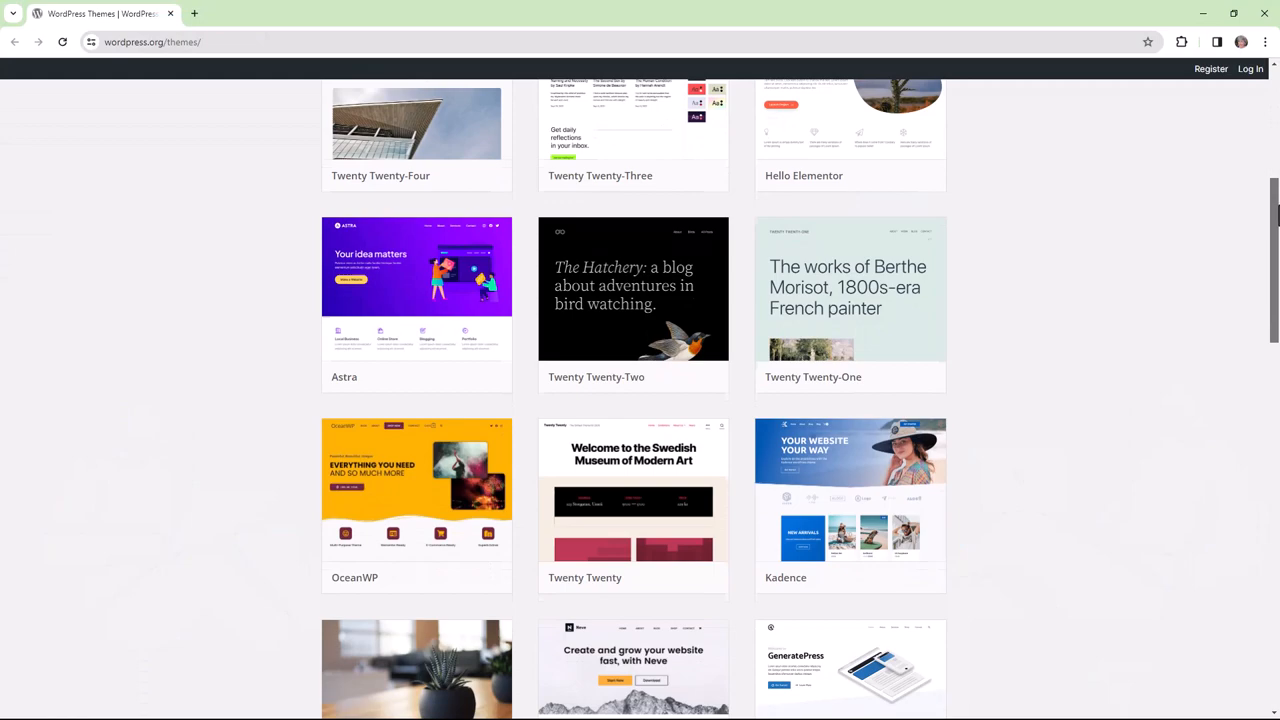
{"action": "scroll", "scroll_direction": "down", "scroll_amount": 3}
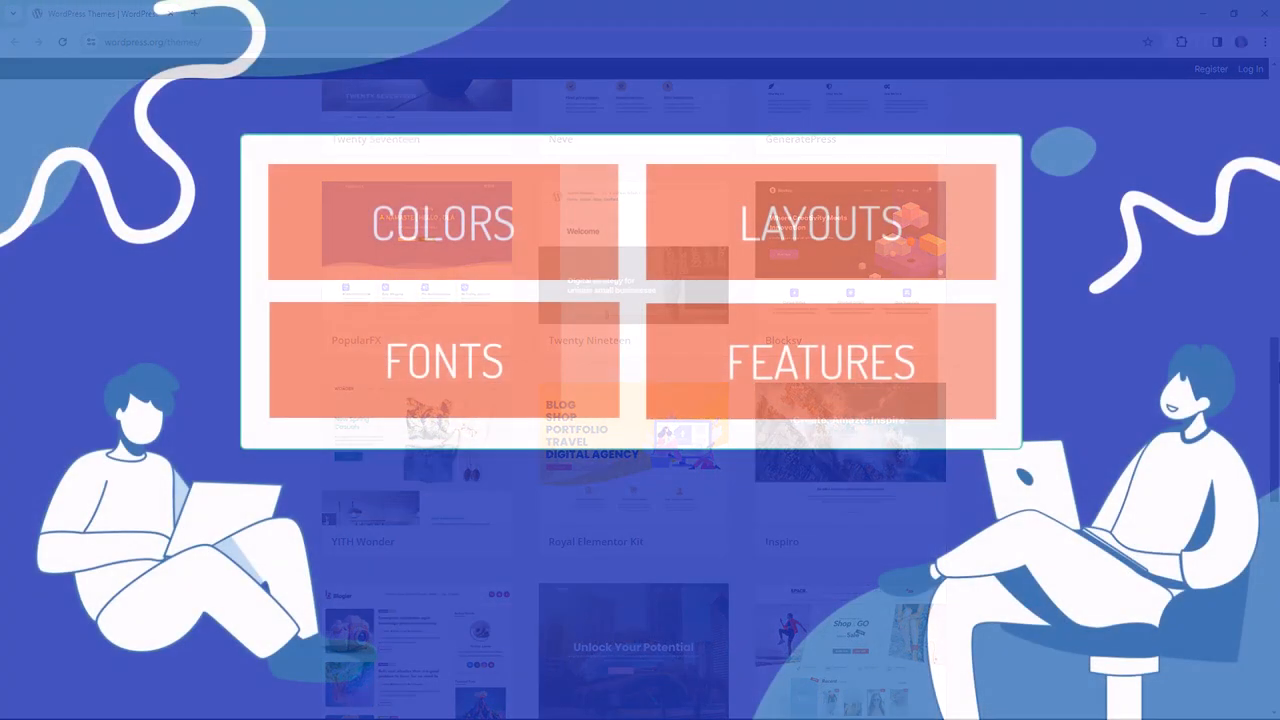
{"action": "left_click", "coordinate": [260, 13]}
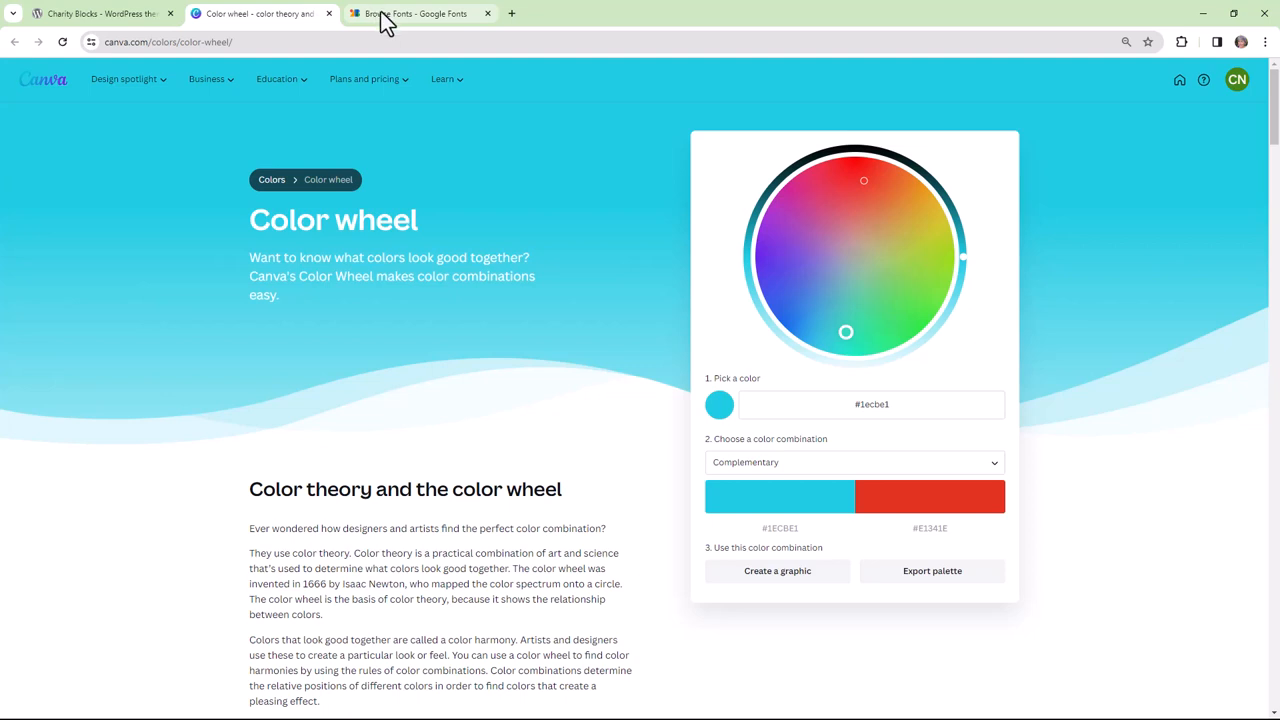
{"action": "left_click", "coordinate": [415, 13]}
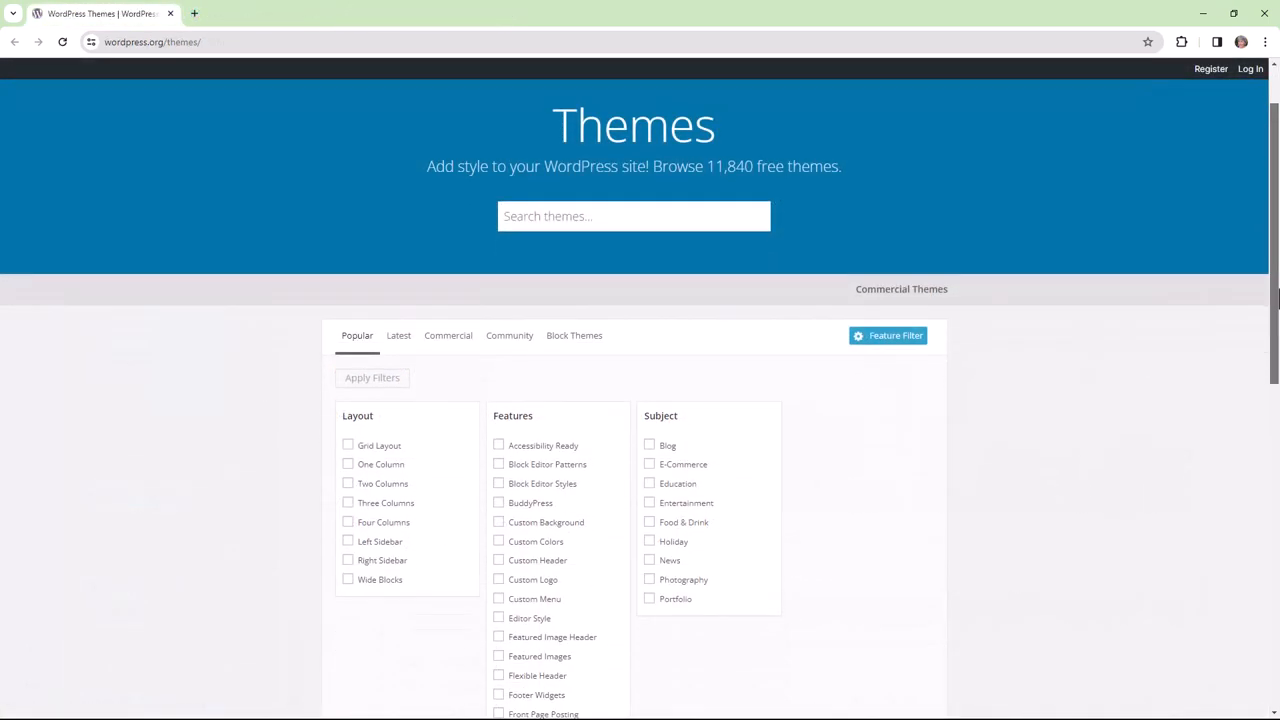
Step: Scroll through the Layout, Features and Subject filter checkboxes on the Themes page
{"action": "scroll", "scroll_direction": "down", "scroll_amount": 3}
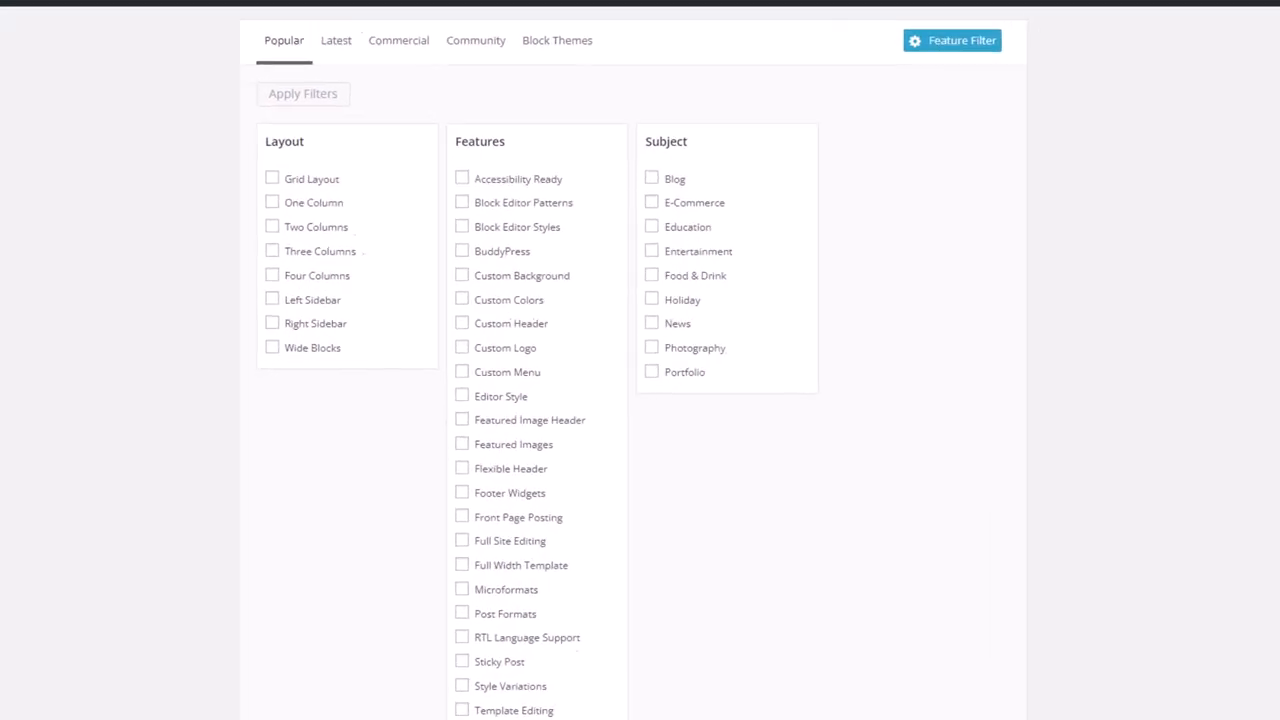
{"action": "scroll", "scroll_direction": "down", "scroll_amount": 3}
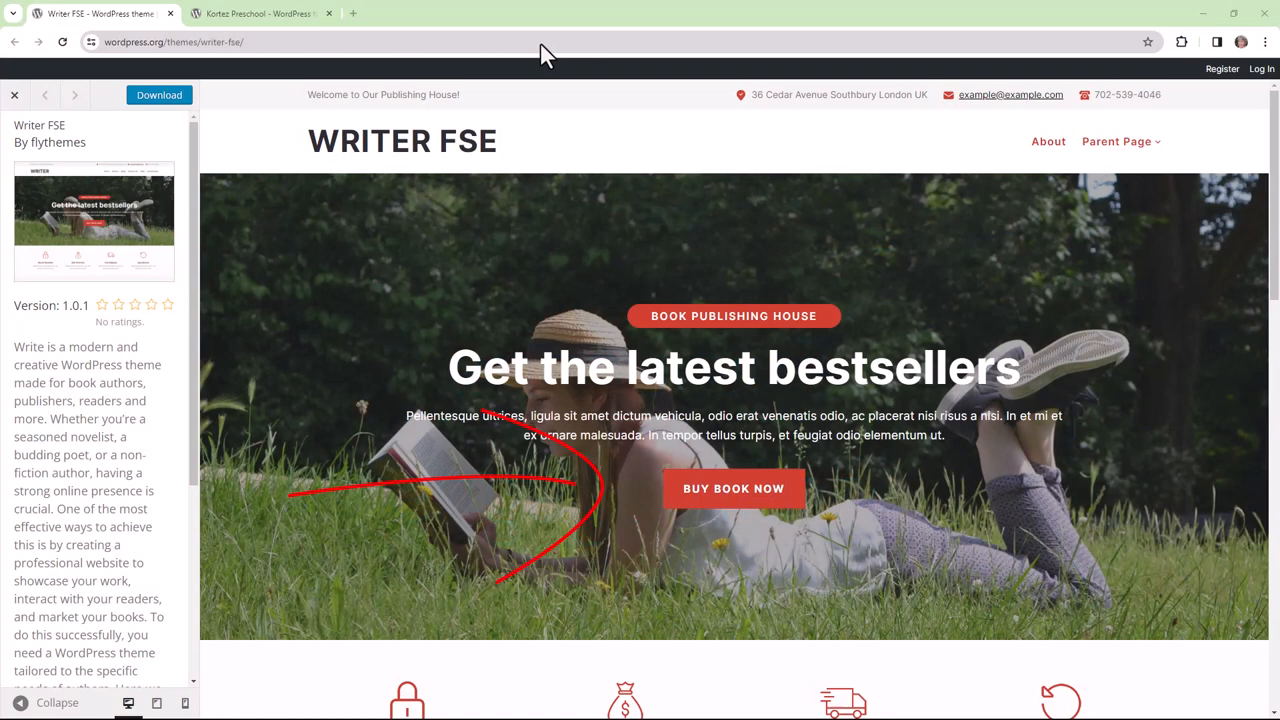
{"action": "mouse_move", "coordinate": [315, 20]}
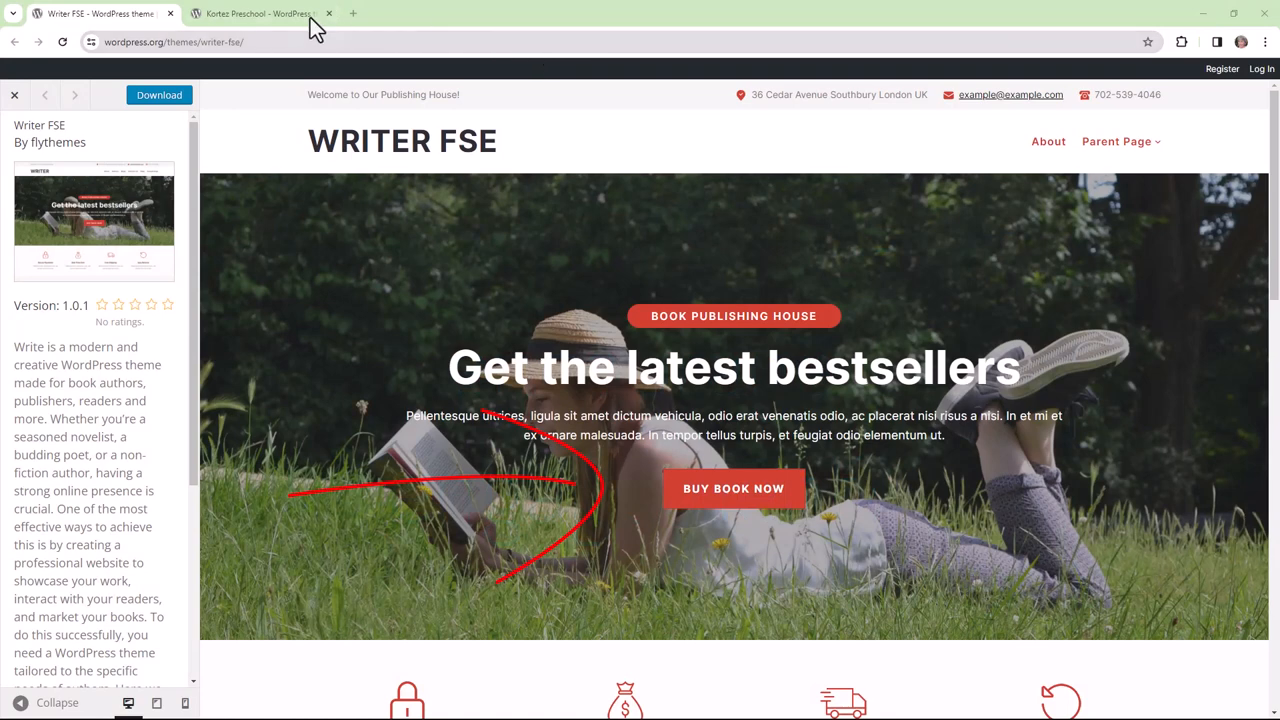
Step: View the Writer FSE demo, then move to the Kortez Preschool theme page
{"action": "left_click", "coordinate": [260, 13]}
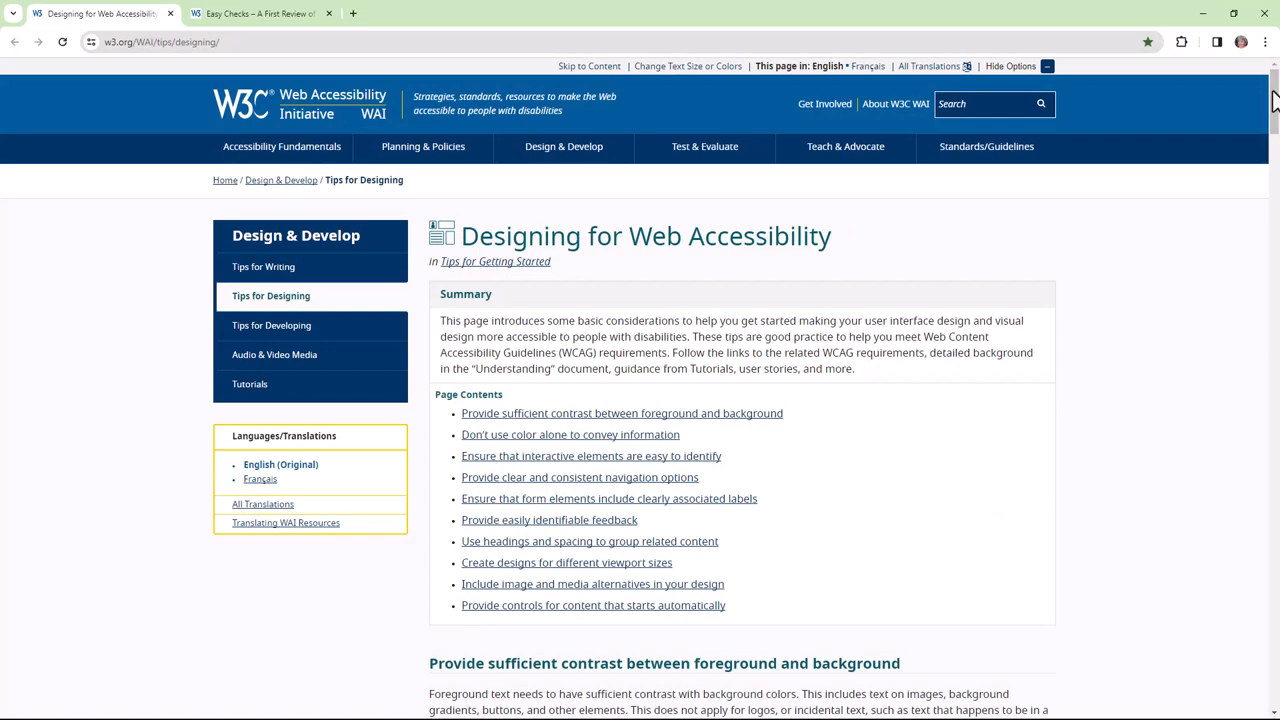
Step: Scroll to 'Provide sufficient contrast', then go to the Easy Checks contrast ratio section
{"action": "scroll", "scroll_direction": "down", "scroll_amount": 3}
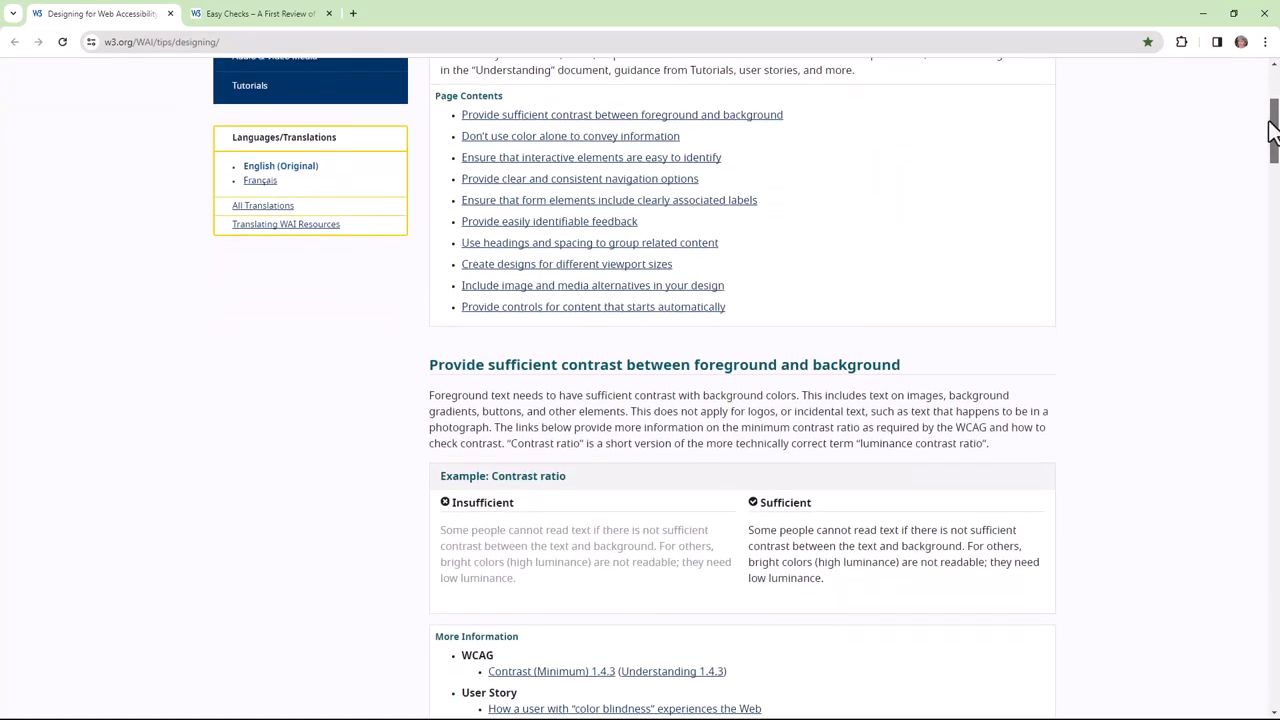
{"action": "scroll", "scroll_direction": "down", "scroll_amount": 3}
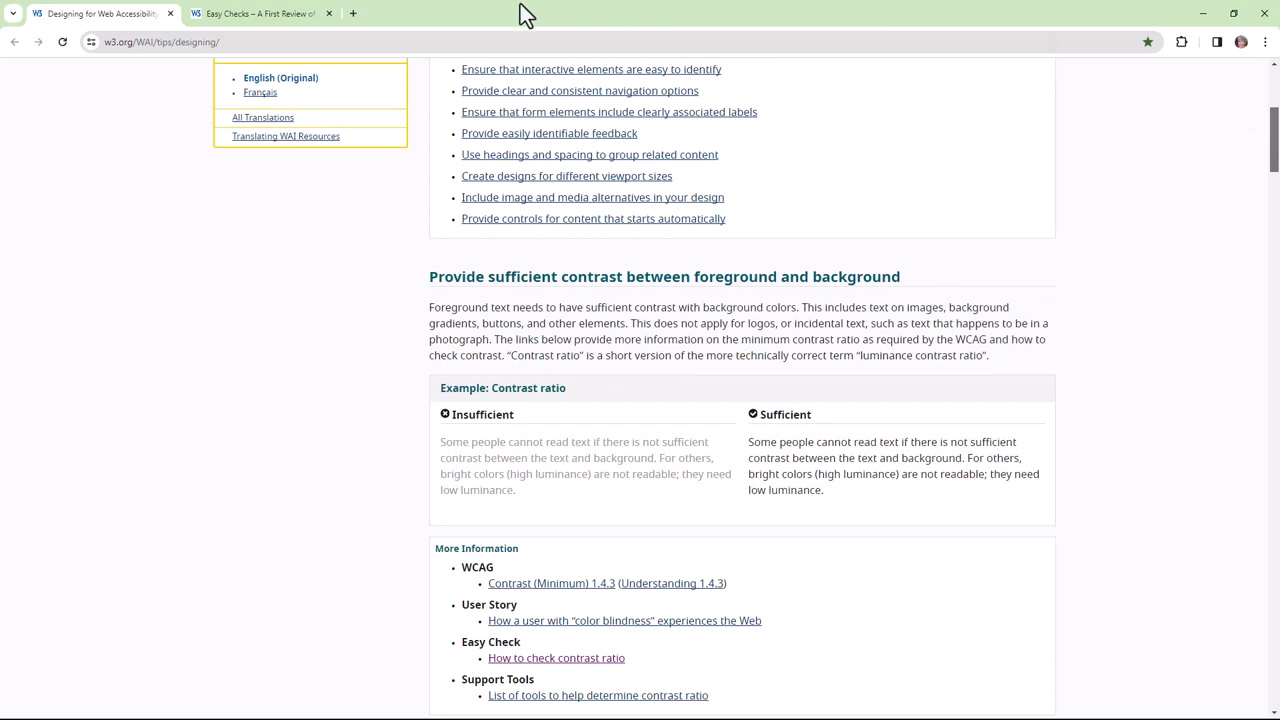
{"action": "left_click", "coordinate": [260, 13]}
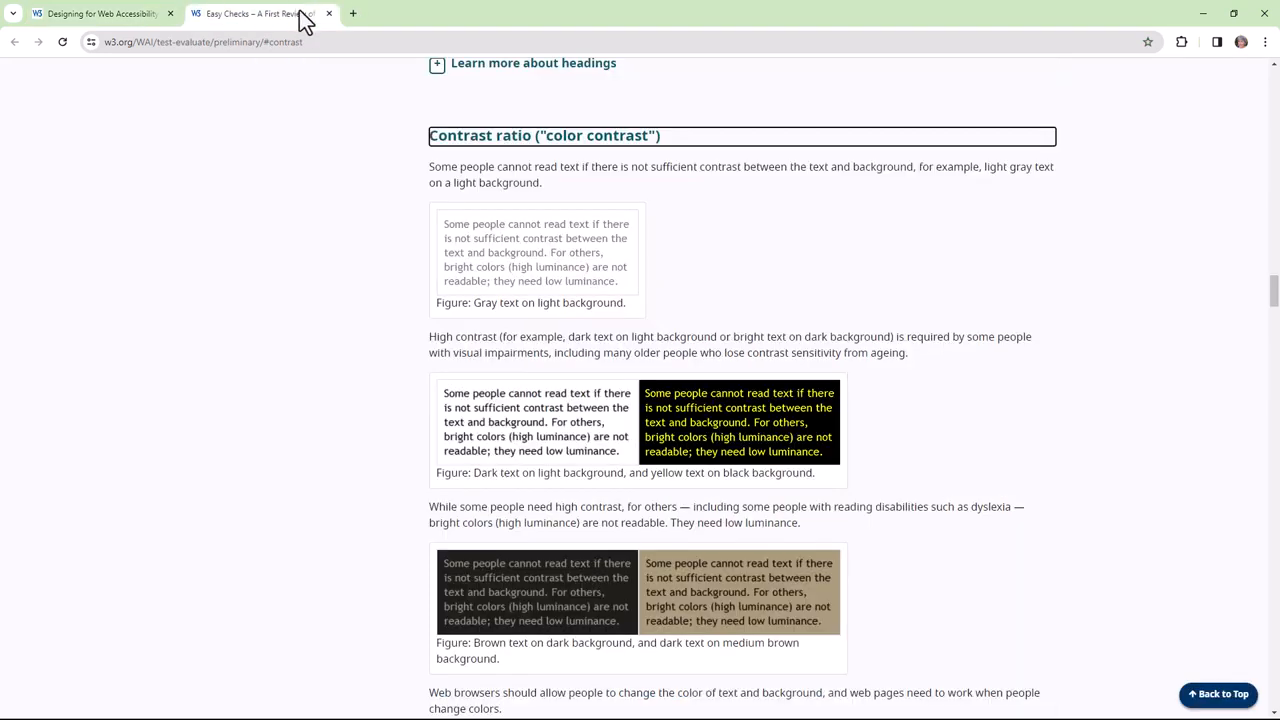
{"action": "mouse_move", "coordinate": [969, 399]}
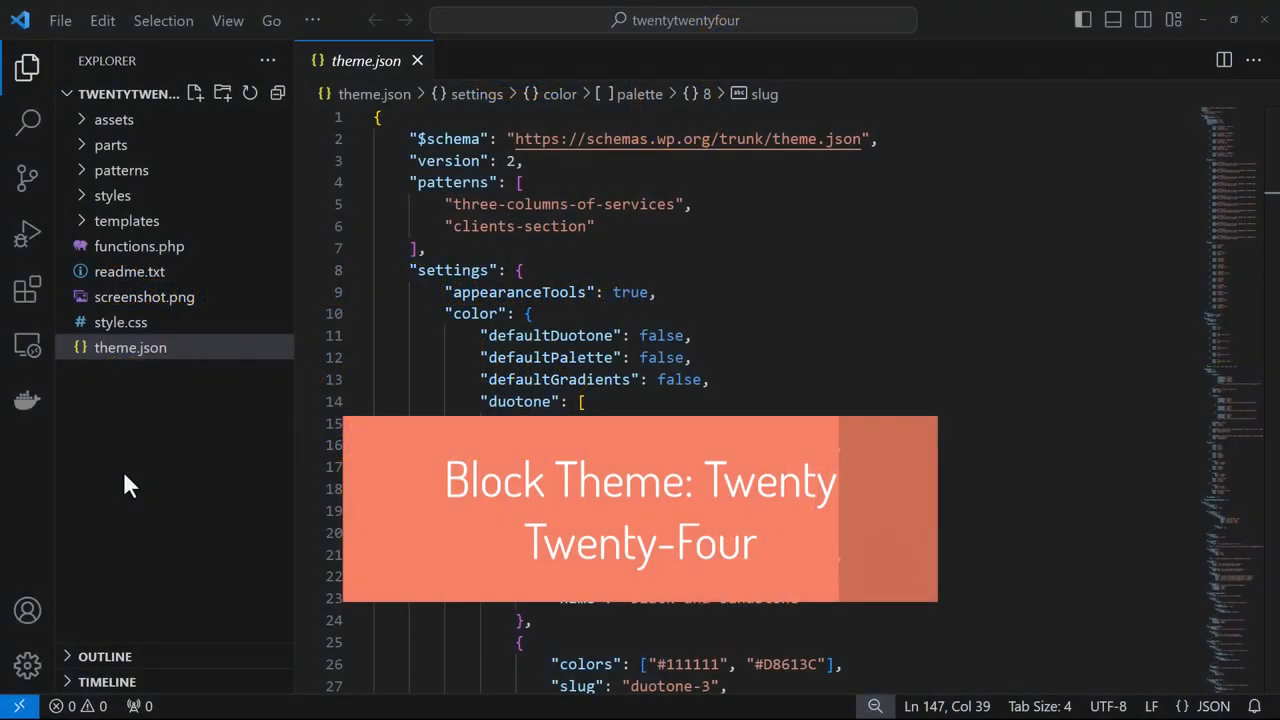
Step: Expand Twenty Twenty-Four's templates, patterns and parts folders in the Explorer sidebar
{"action": "left_click", "coordinate": [126, 220]}
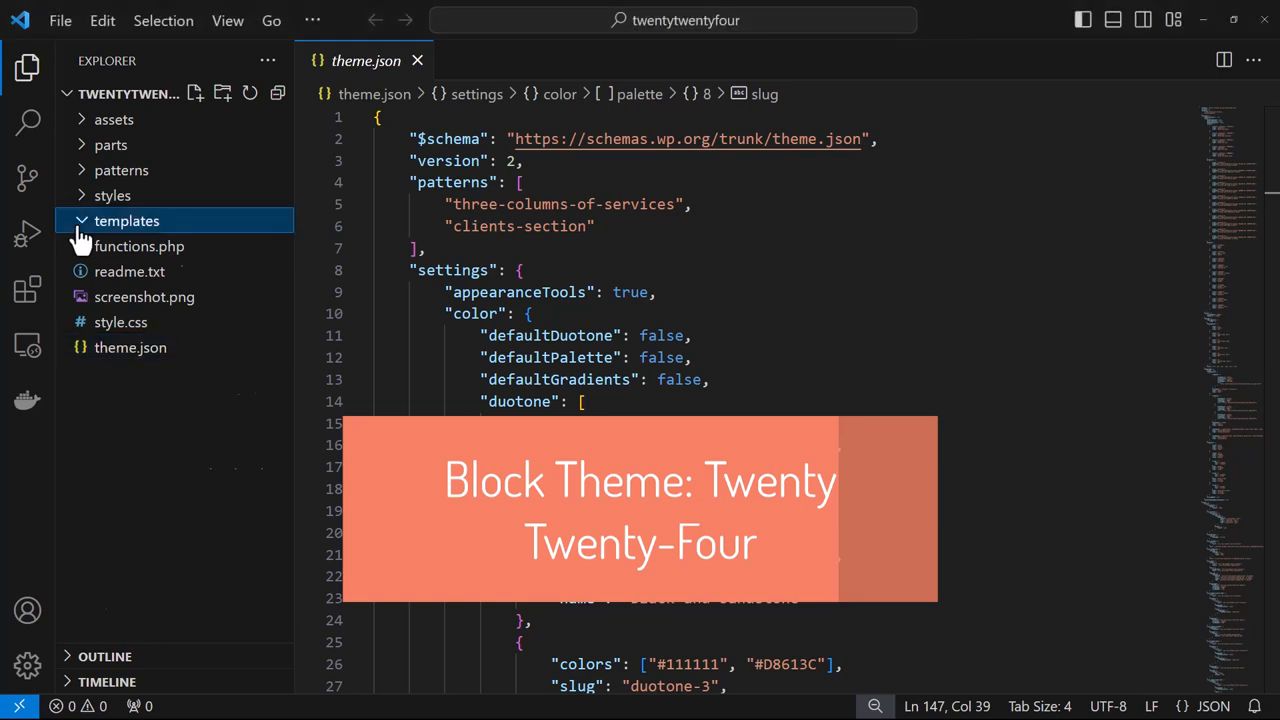
{"action": "left_click", "coordinate": [127, 220]}
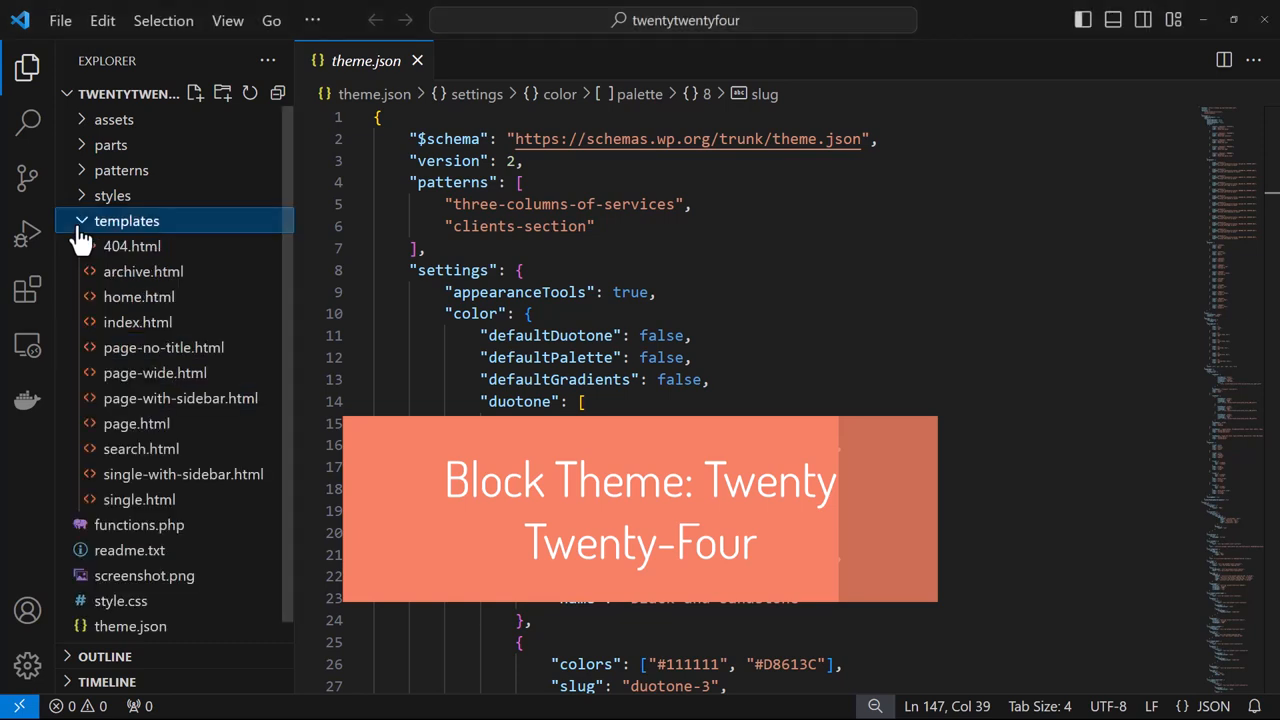
{"action": "left_click", "coordinate": [112, 195]}
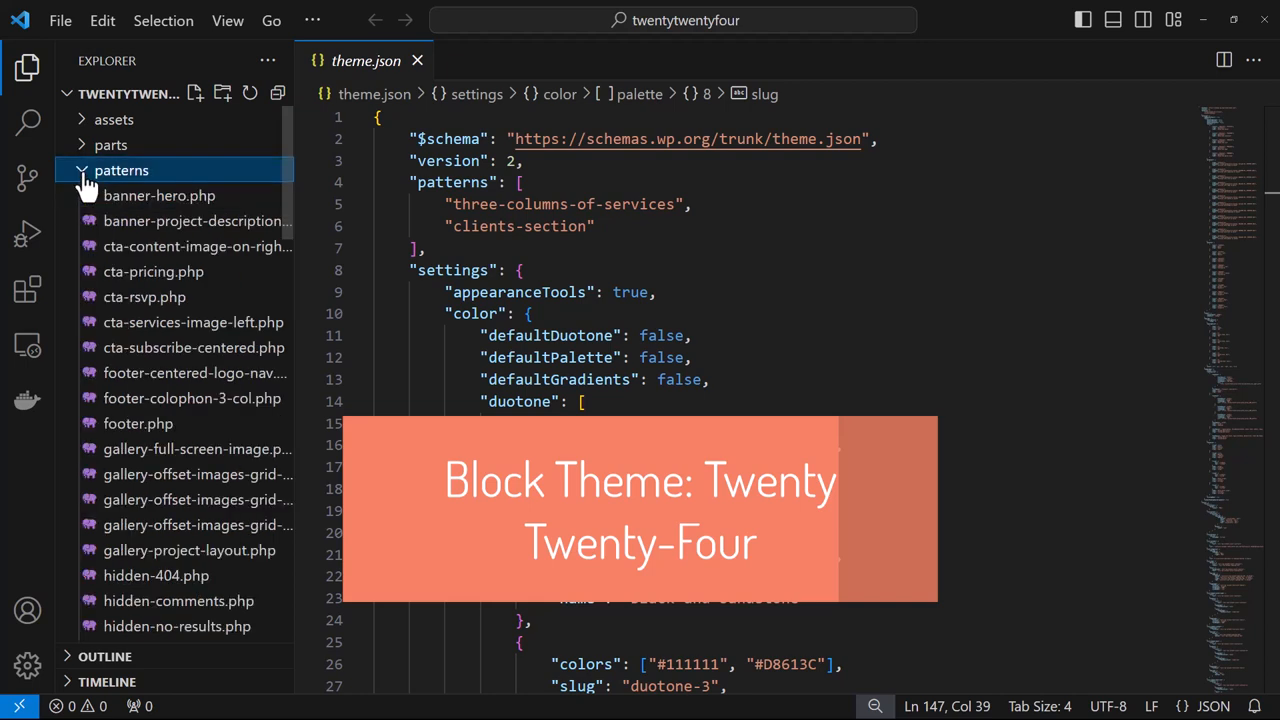
{"action": "left_click", "coordinate": [110, 144]}
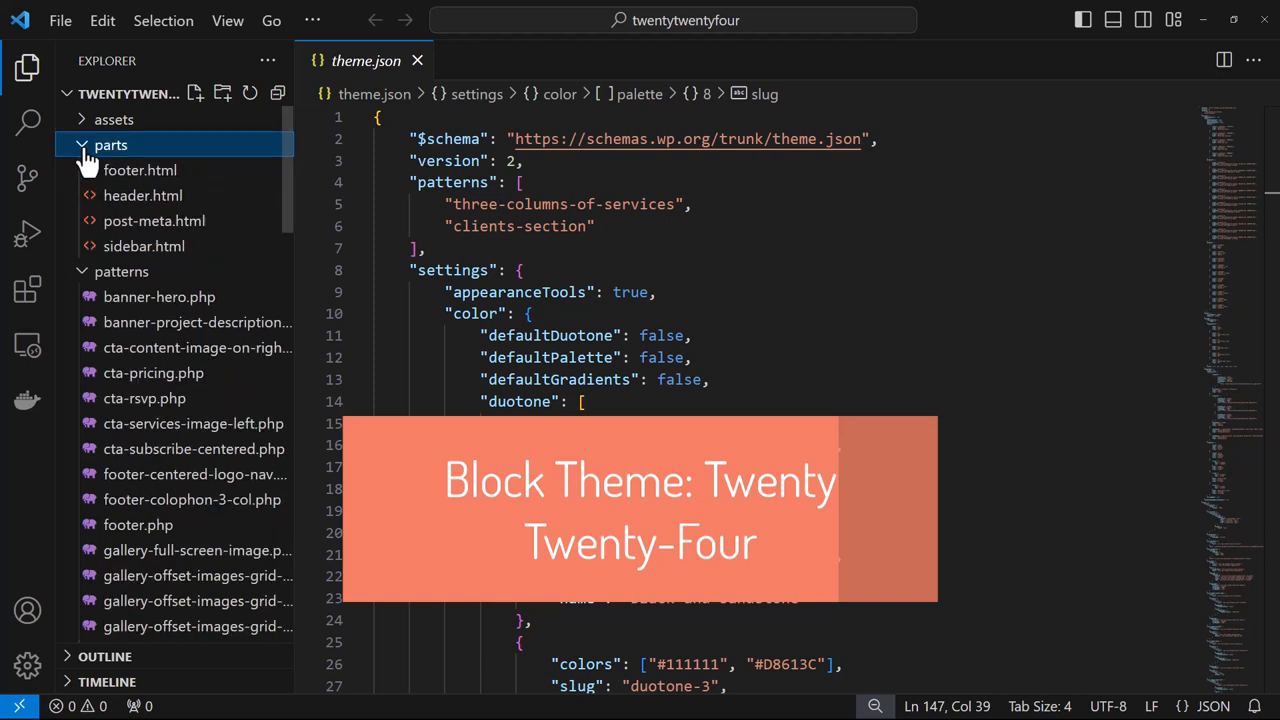
{"action": "left_click", "coordinate": [113, 119]}
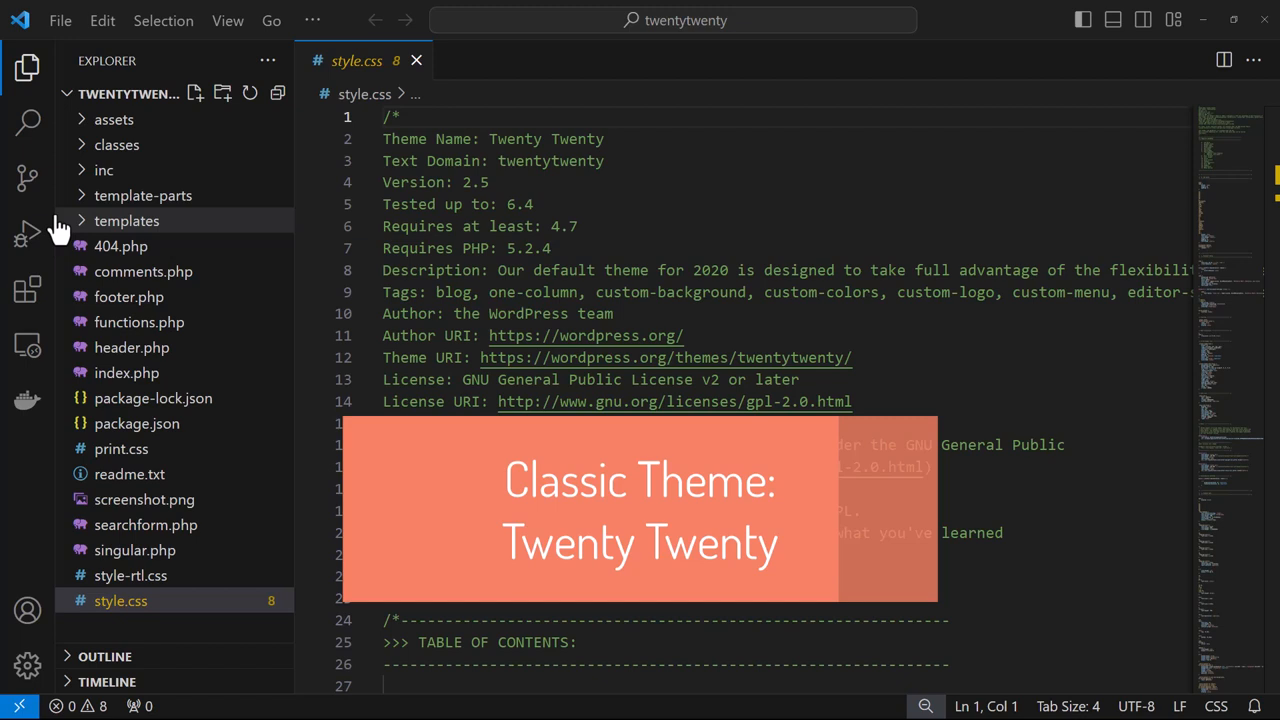
{"action": "mouse_move", "coordinate": [80, 235]}
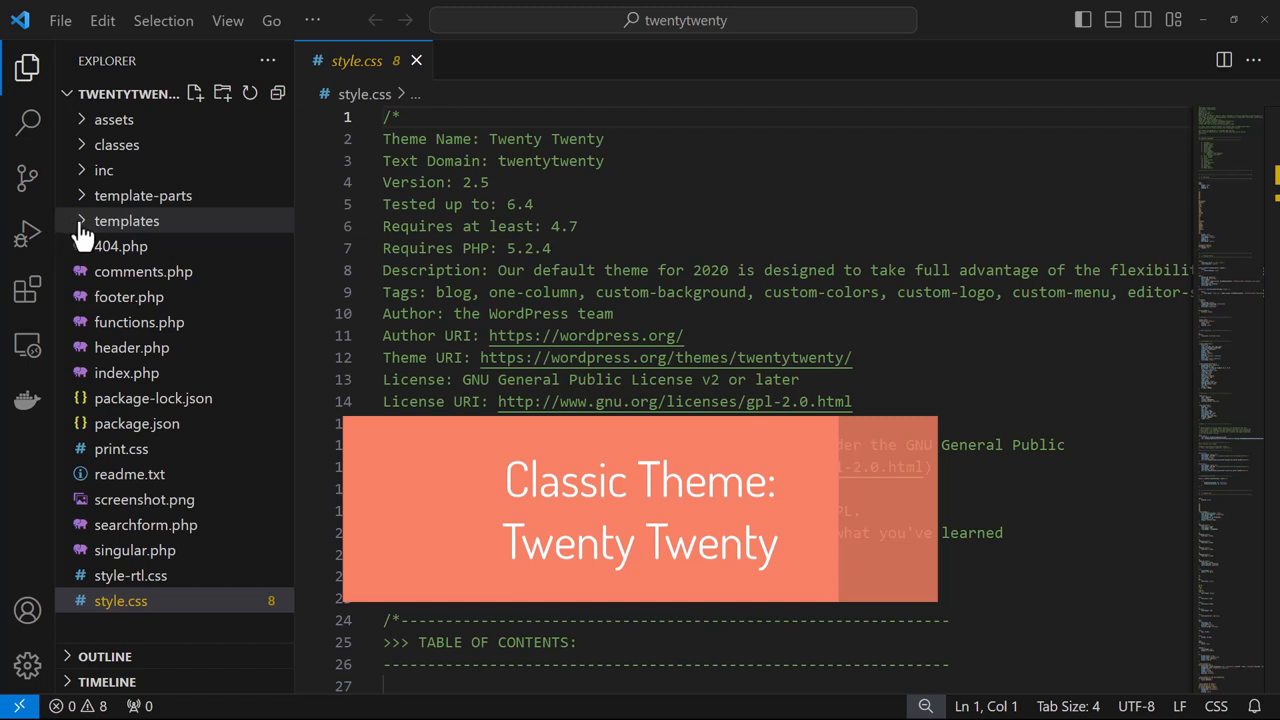
Step: Expand Twenty Twenty's templates, inc and classes folders in the Explorer sidebar
{"action": "left_click", "coordinate": [127, 220]}
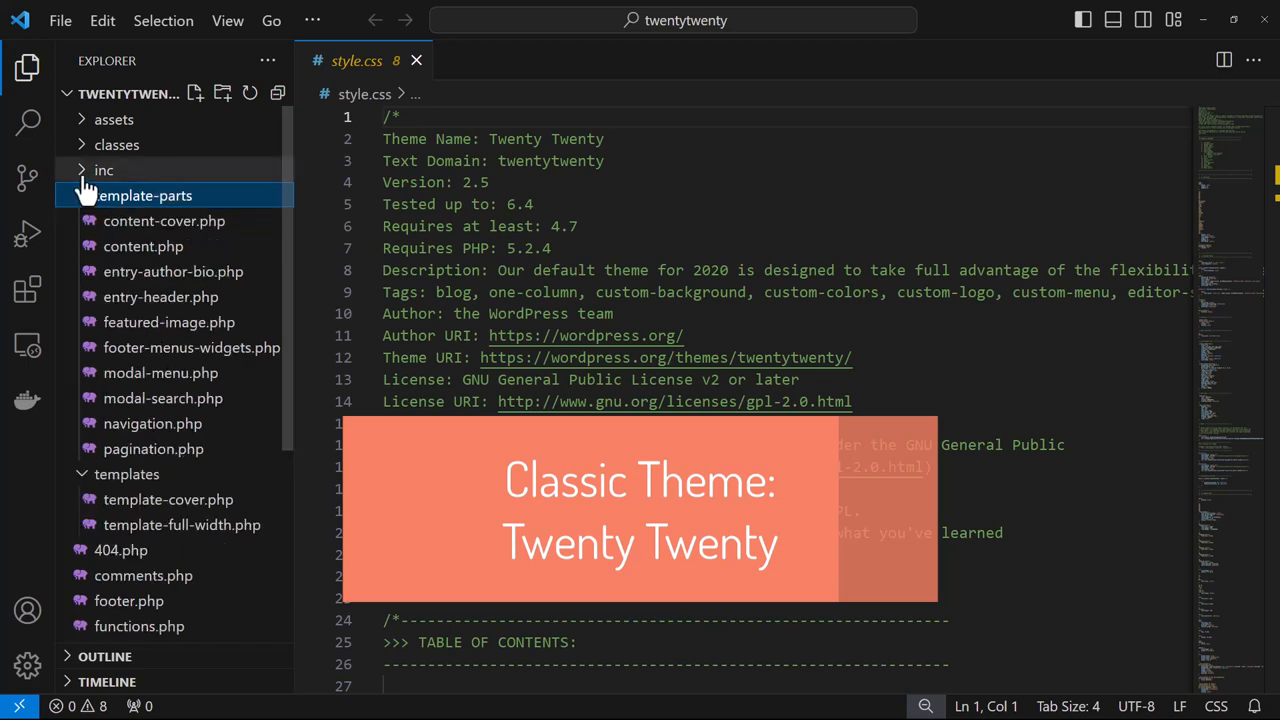
{"action": "left_click", "coordinate": [104, 170]}
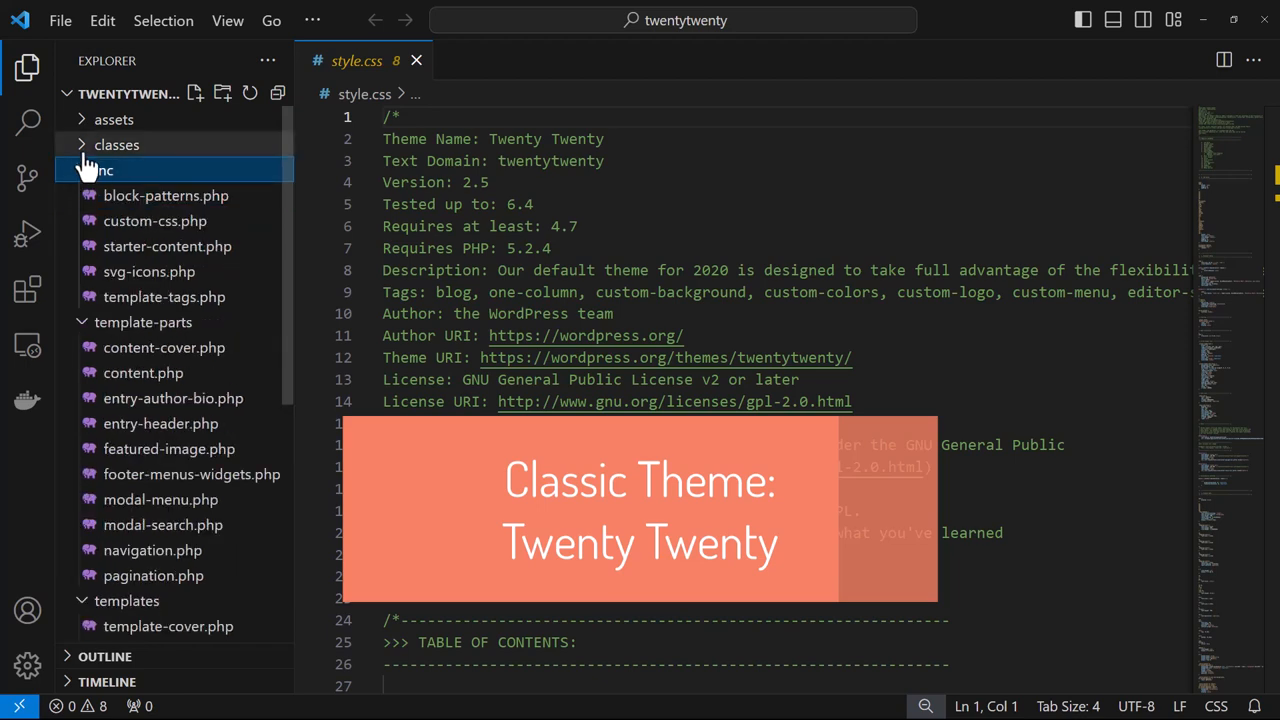
{"action": "left_click", "coordinate": [116, 144]}
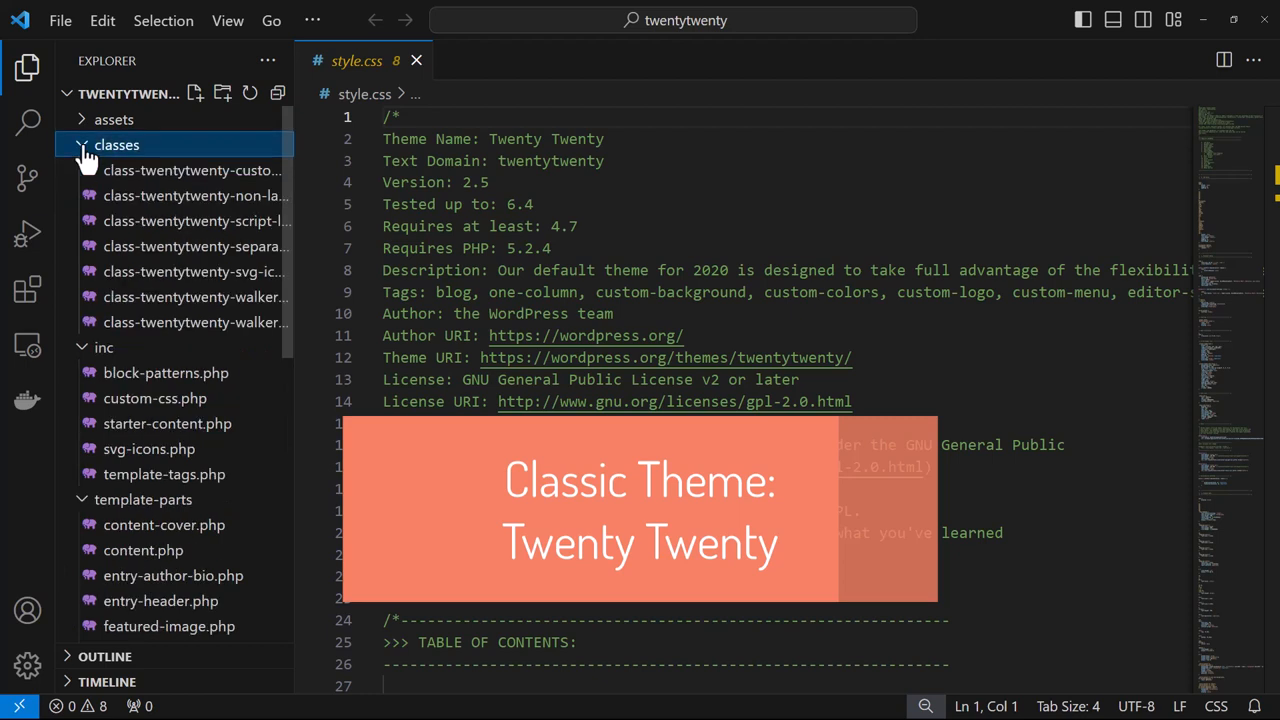
{"action": "left_click", "coordinate": [113, 119]}
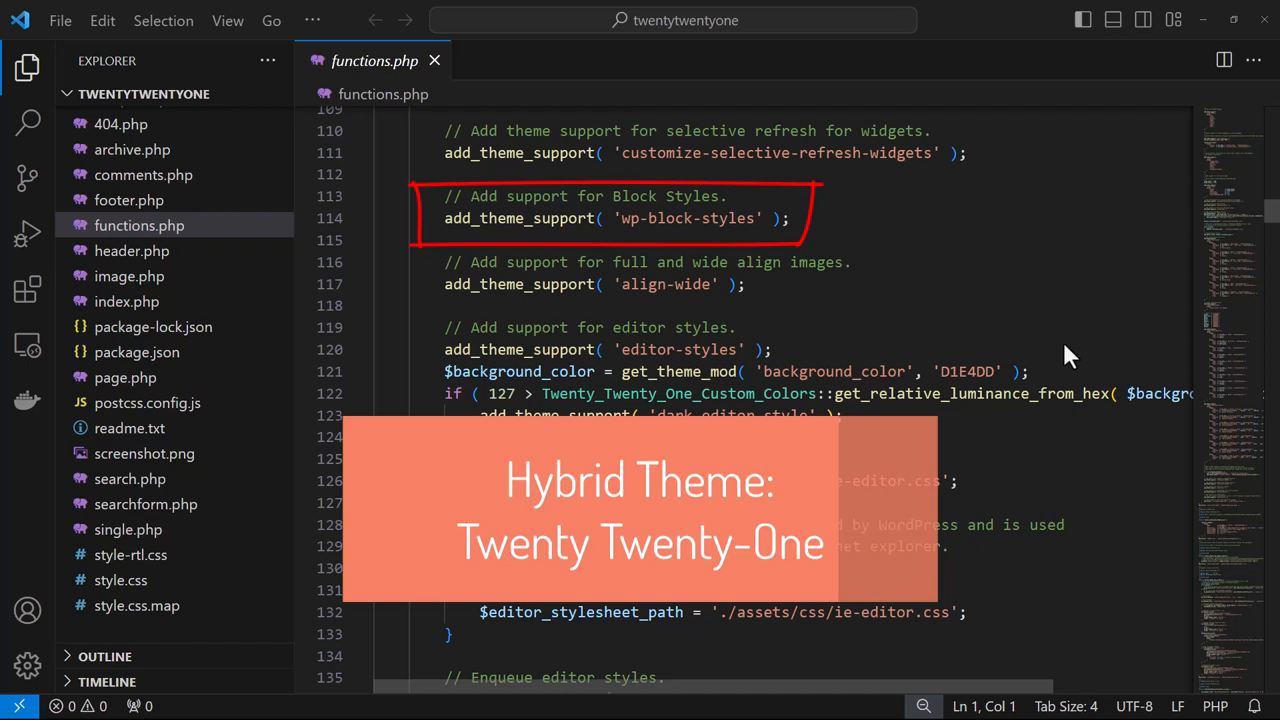
Step: Show add_theme_support( 'wp-block-styles' ) in twentytwentyone's functions.php
{"action": "left_click", "coordinate": [420, 13]}
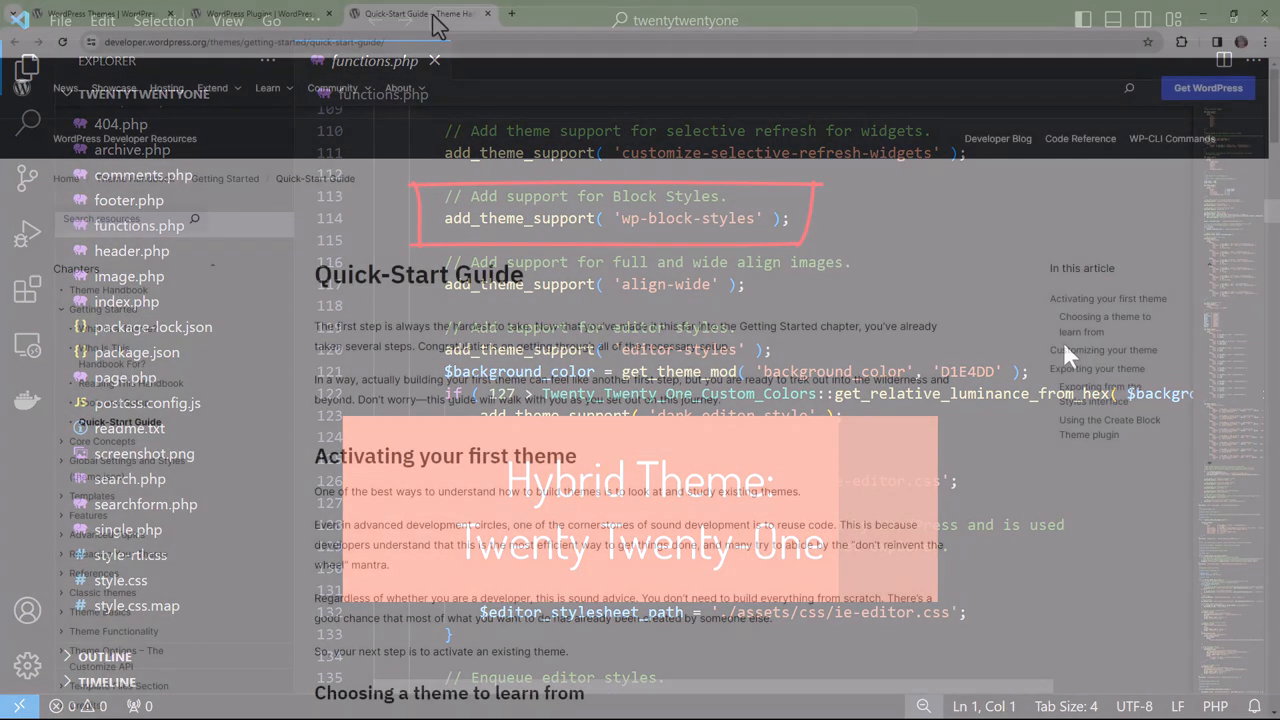